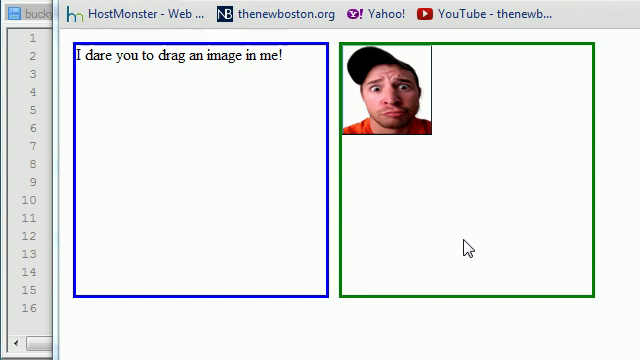
pyautogui.moveTo(448, 203)
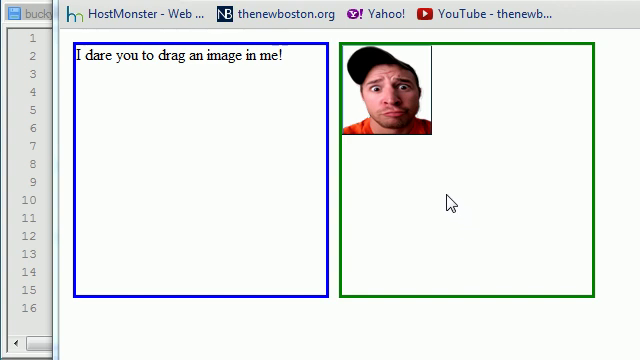
pyautogui.moveTo(401, 128)
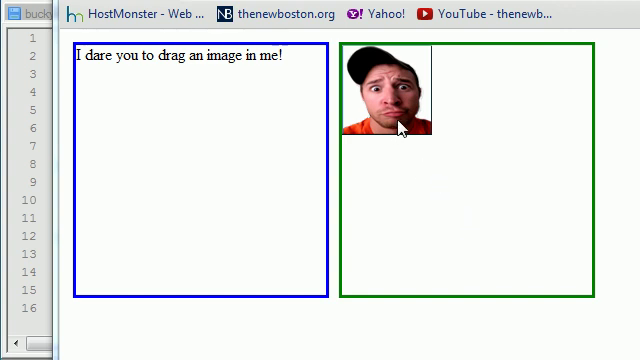
pyautogui.moveTo(393, 97)
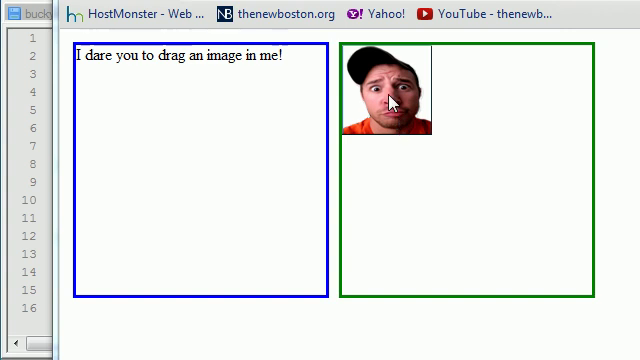
pyautogui.moveTo(402, 122)
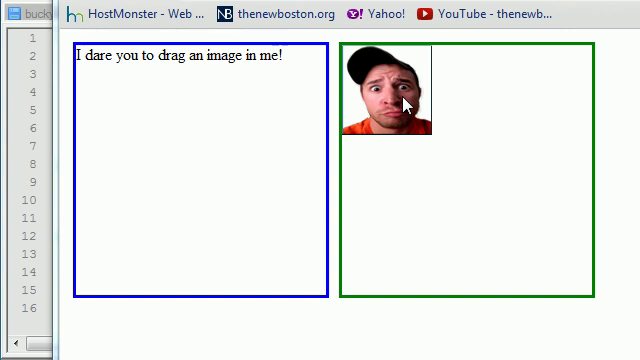
pyautogui.moveTo(402, 110)
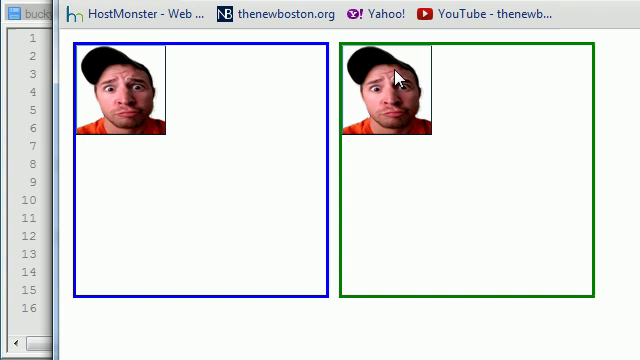
pyautogui.moveTo(391, 112)
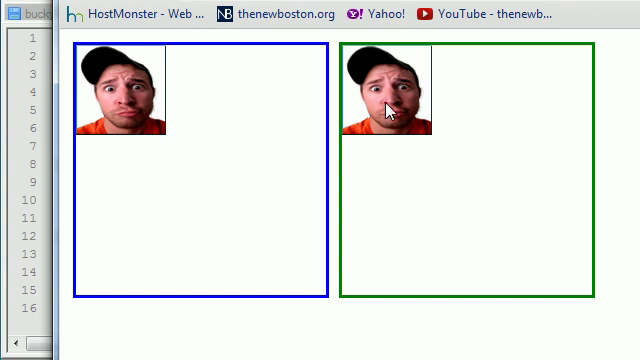
pyautogui.moveTo(400, 72)
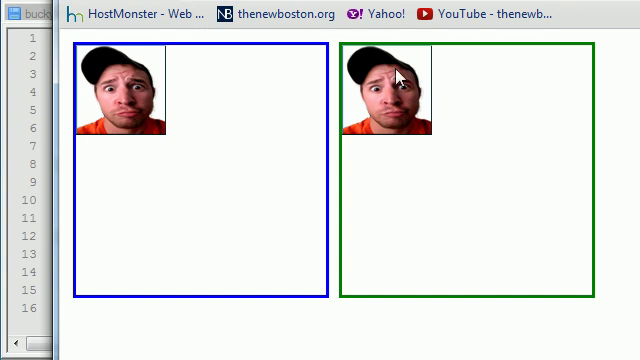
pyautogui.moveTo(430, 113)
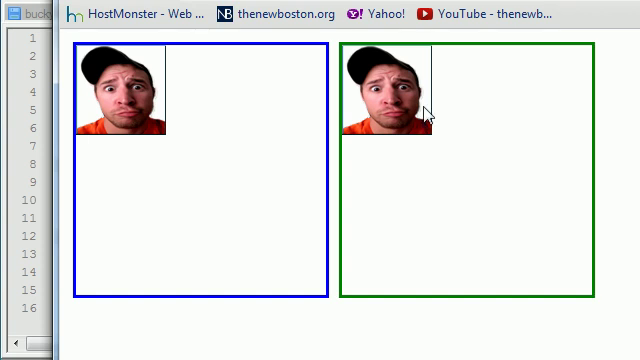
pyautogui.moveTo(415, 95)
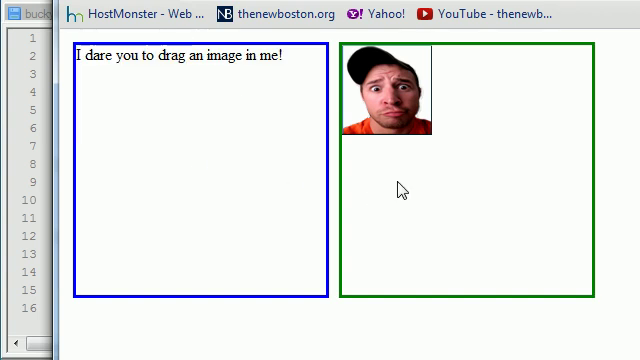
pyautogui.moveTo(393, 110)
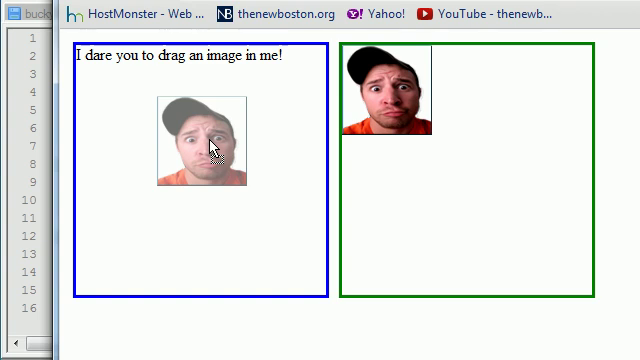
# Step: Drag the face picture from the right box into the left drop box
pyautogui.moveTo(204, 137); pyautogui.dragTo(120, 90)
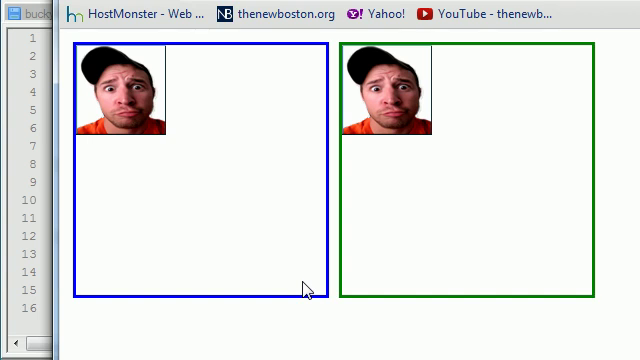
pyautogui.moveTo(252, 16)
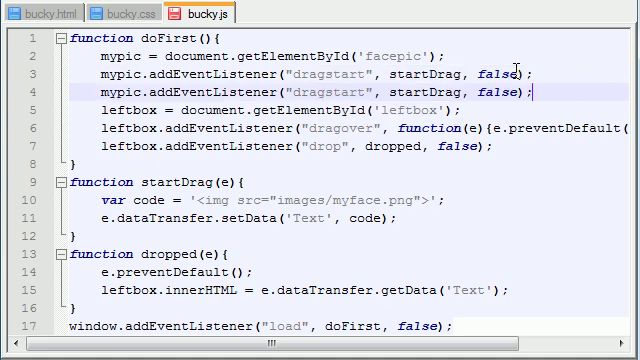
# Step: Change line 4's listener to a dragend event calling endDrag
pyautogui.doubleClick(332, 94)
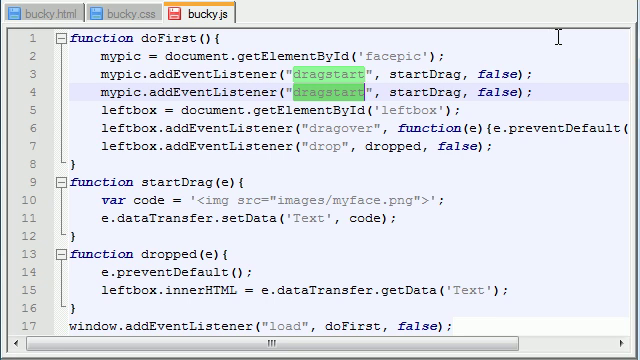
pyautogui.write('dragend')
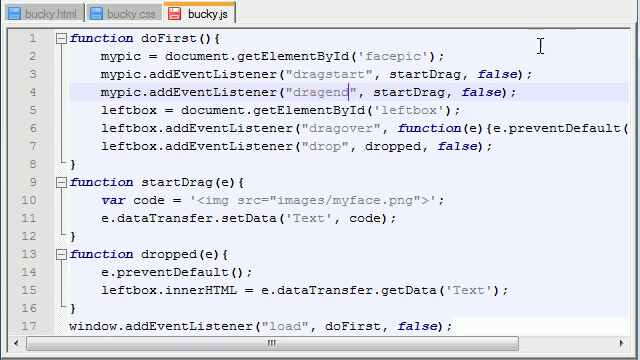
pyautogui.doubleClick(408, 94)
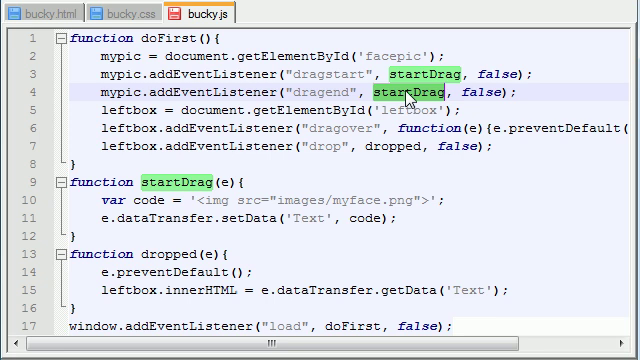
pyautogui.write('endDrag')
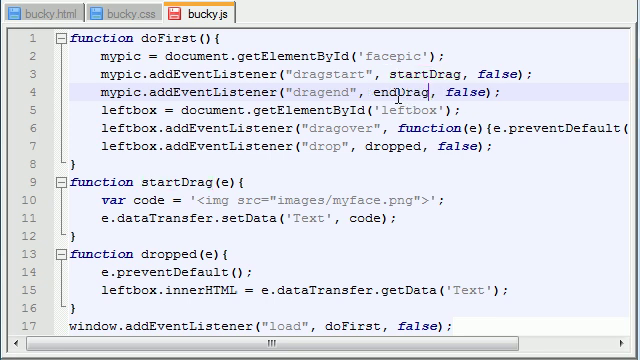
pyautogui.doubleClick(389, 94)
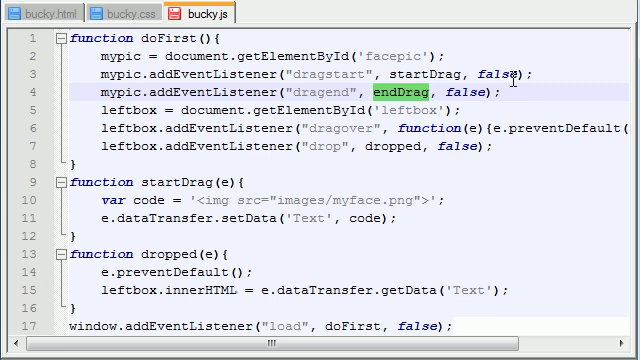
pyautogui.doubleClick(330, 92)
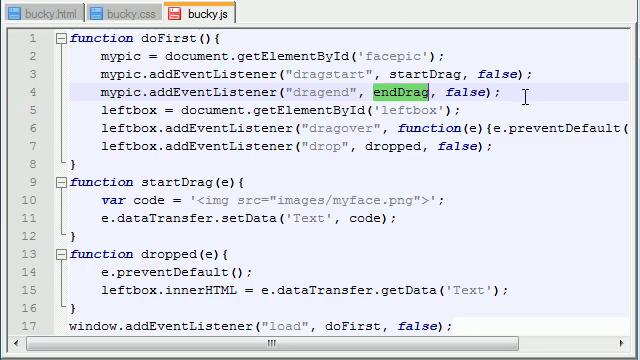
pyautogui.click(515, 107)
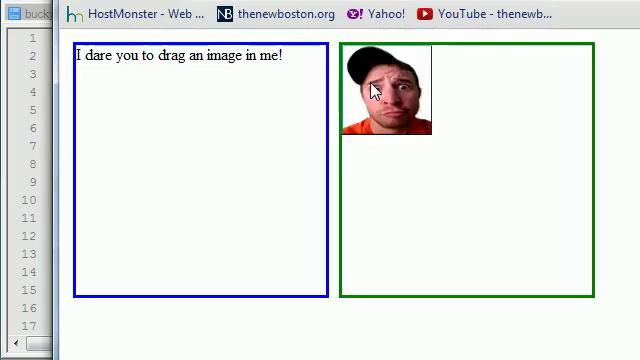
pyautogui.moveTo(303, 73)
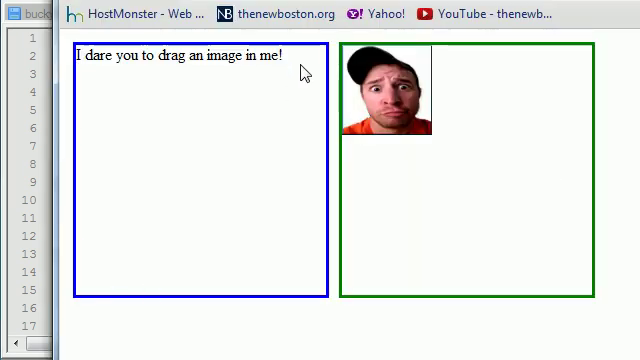
# Step: In Chrome, drag the face picture over the left box and back out
pyautogui.moveTo(384, 90); pyautogui.dragTo(190, 175)
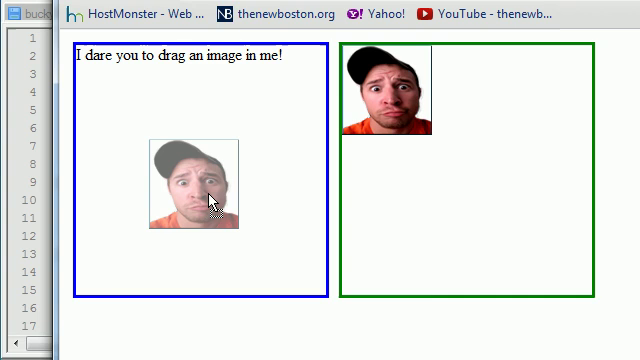
pyautogui.moveTo(190, 180); pyautogui.dragTo(370, 100)
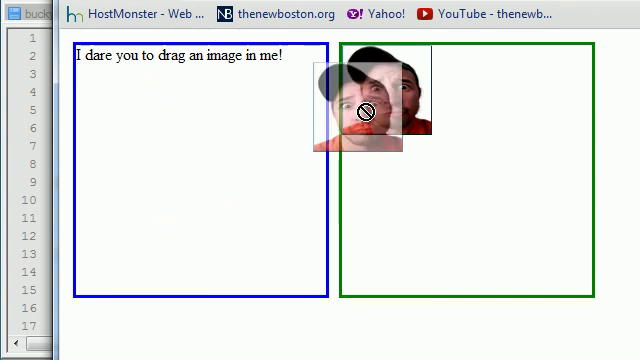
pyautogui.moveTo(365, 110); pyautogui.dragTo(385, 95)
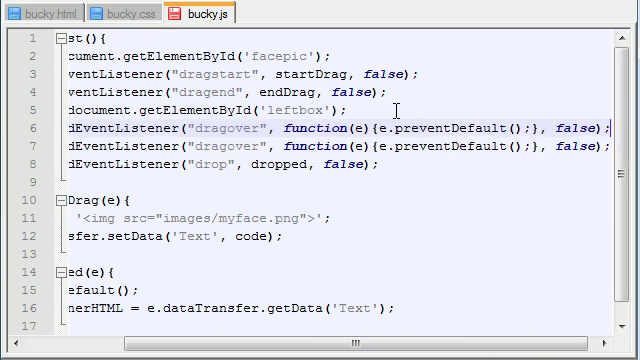
# Step: Replace the inline leftbox handler arguments with dragenter and dragleave
pyautogui.hscroll(-3)
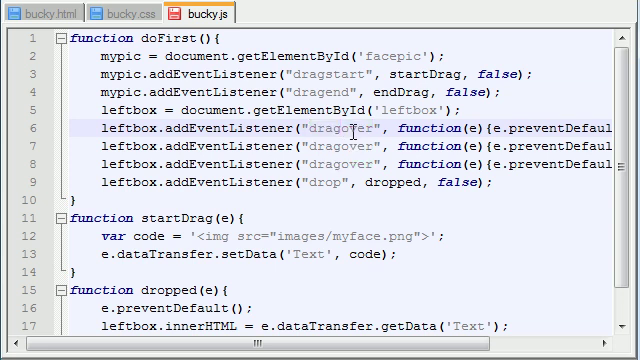
pyautogui.doubleClick(340, 127)
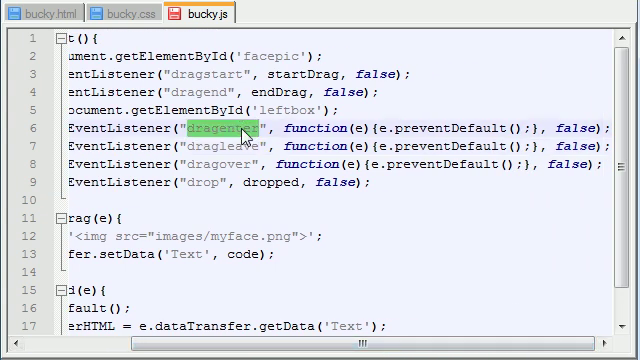
pyautogui.moveTo(248, 130)
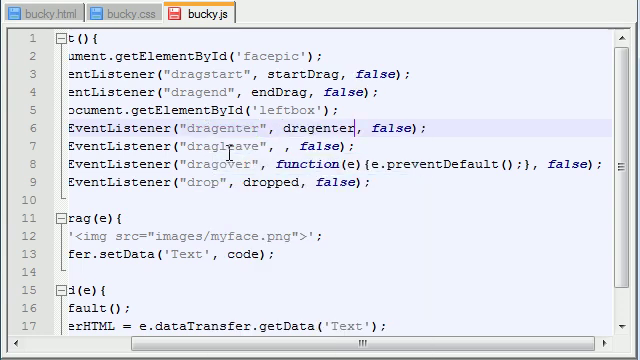
pyautogui.click(290, 146)
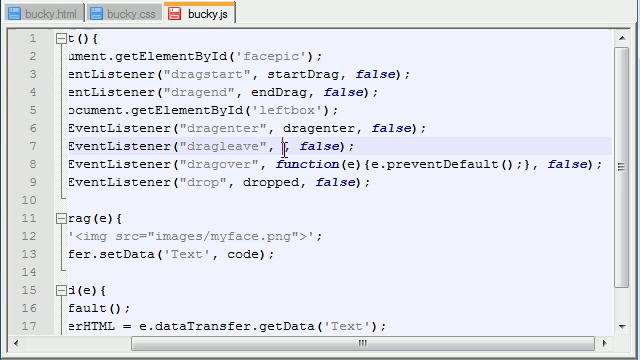
pyautogui.write('dragleave')
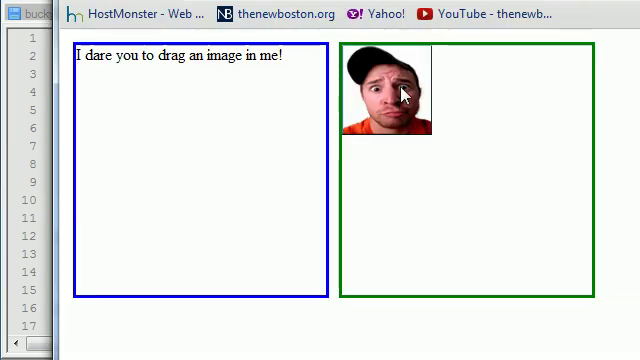
# Step: Type the endDrag() function header below doFirst, fixing the misspelled 'function'
pyautogui.moveTo(385, 90); pyautogui.dragTo(125, 90)
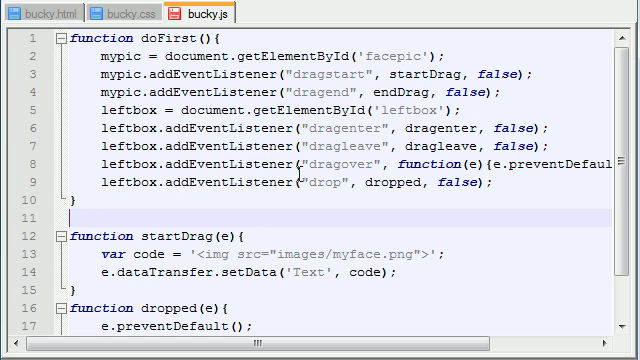
pyautogui.write('fucntion')
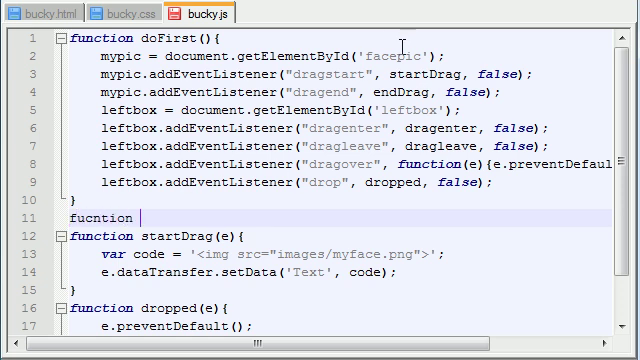
pyautogui.rightClick(400, 91)
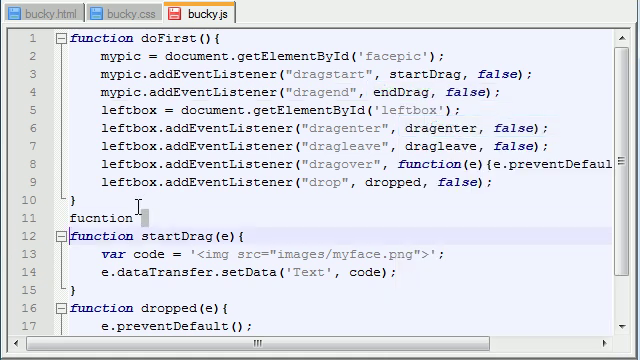
pyautogui.press('BackSpace')
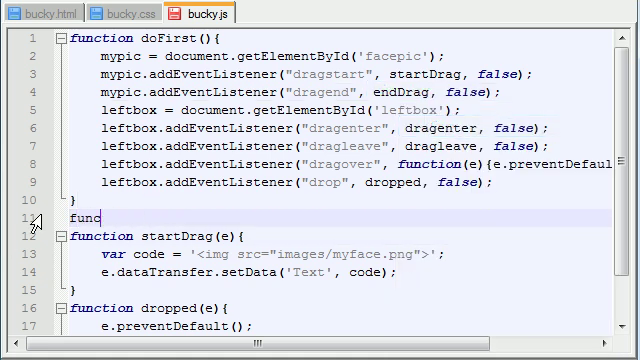
pyautogui.write('tion endDrag')
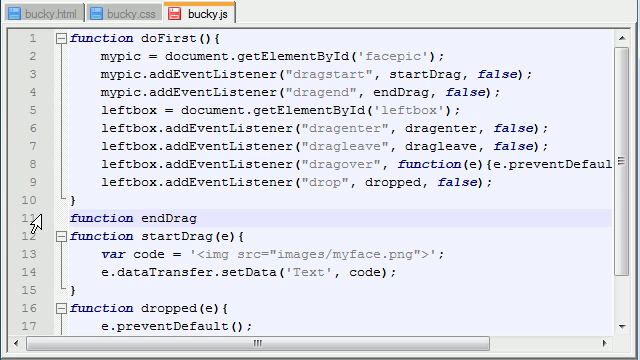
pyautogui.write('()')
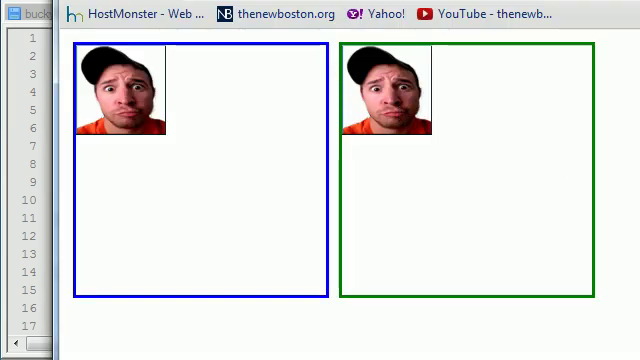
# Step: Write pic = e.target; inside endDrag
pyautogui.moveTo(123, 95); pyautogui.dragTo(390, 105)
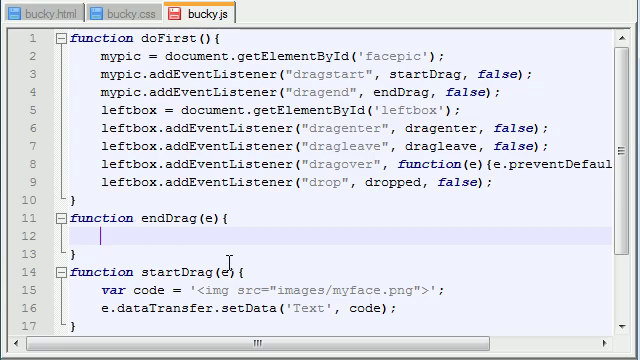
pyautogui.write('pic')
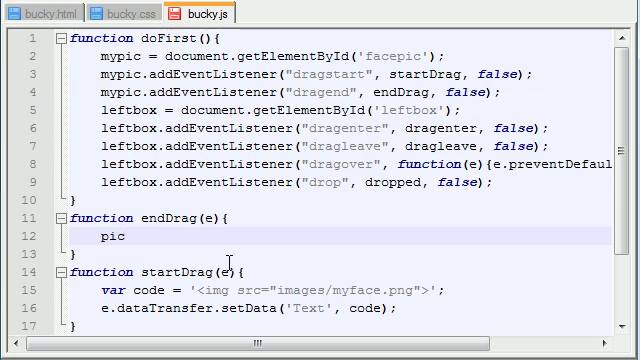
pyautogui.write('=')
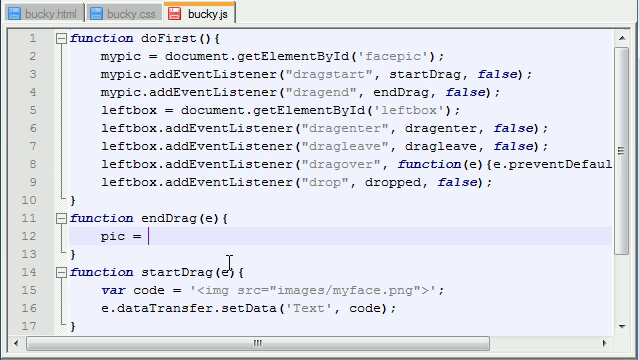
pyautogui.write('e')
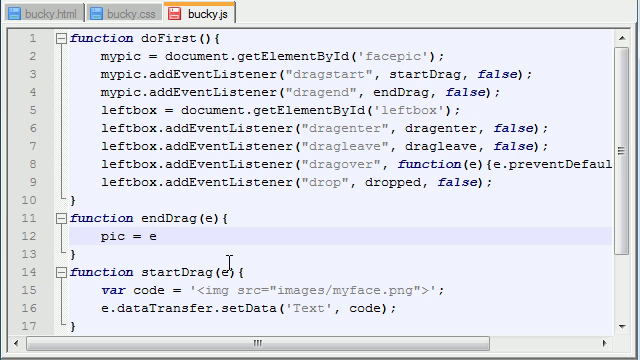
pyautogui.write('.tar')
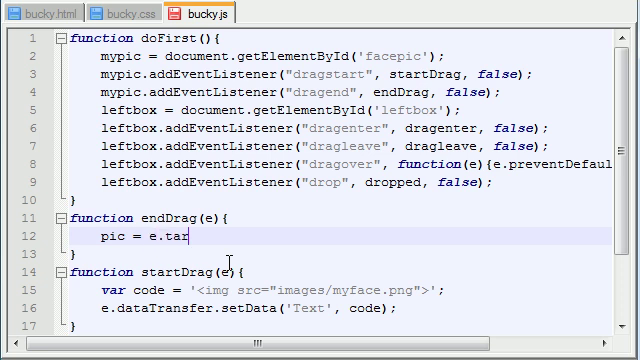
pyautogui.write('get;')
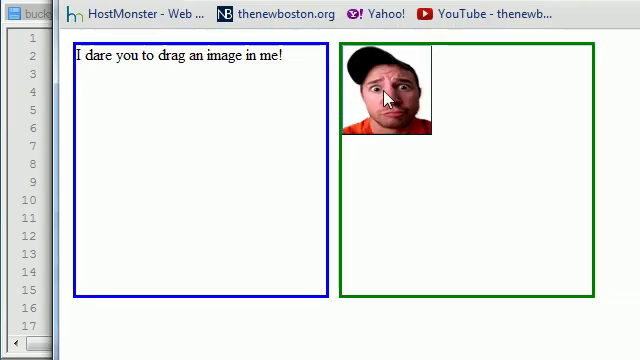
pyautogui.moveTo(393, 124)
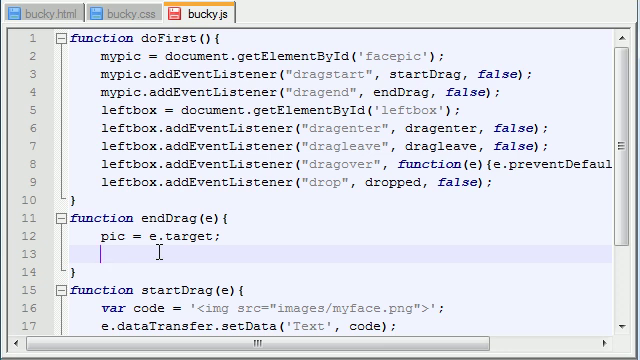
# Step: Add pic.style.visibility = 'hidden'; to endDrag after the pic assignment
pyautogui.write('pic.st')
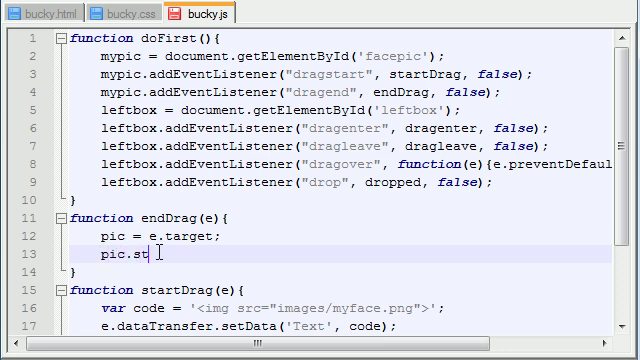
pyautogui.write('yle.')
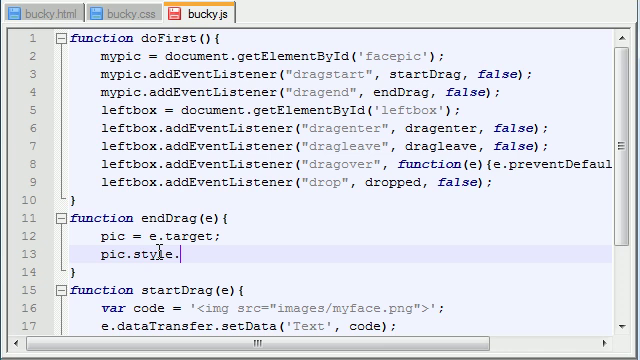
pyautogui.write('visibility')
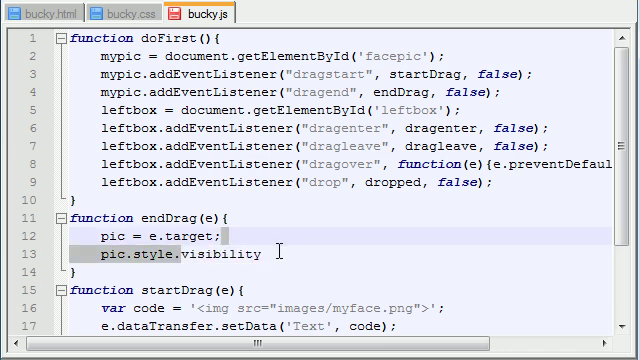
pyautogui.write('=')
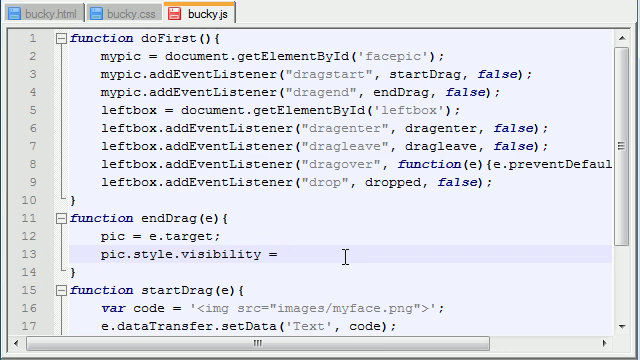
pyautogui.write("'")
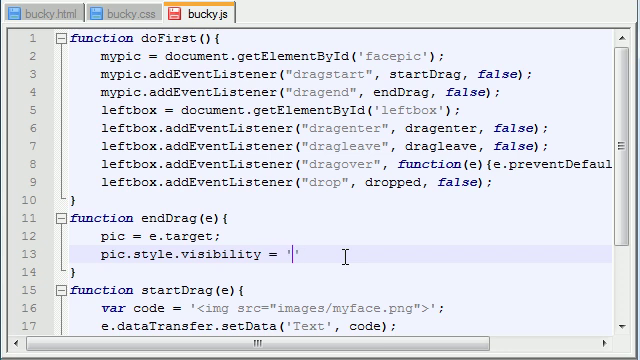
pyautogui.write('hidden')
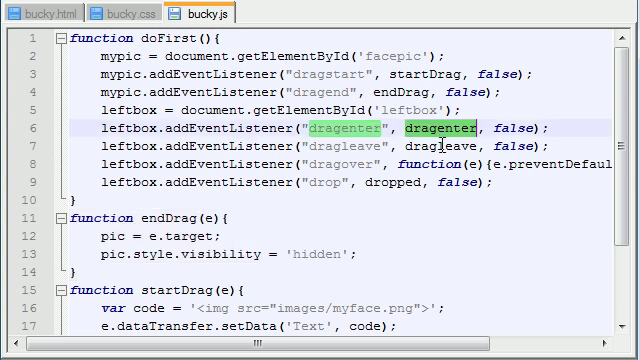
pyautogui.click(120, 271)
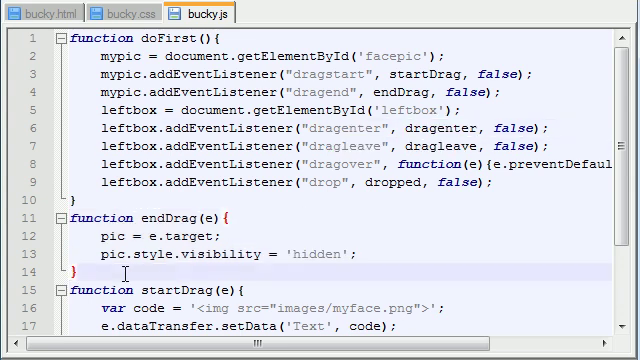
# Step: Write a dragenter(e) function after endDrag that calls e.preventDefault()
pyautogui.scroll(-3)
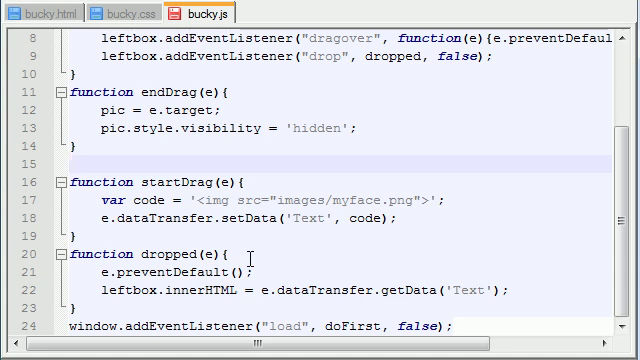
pyautogui.write('function')
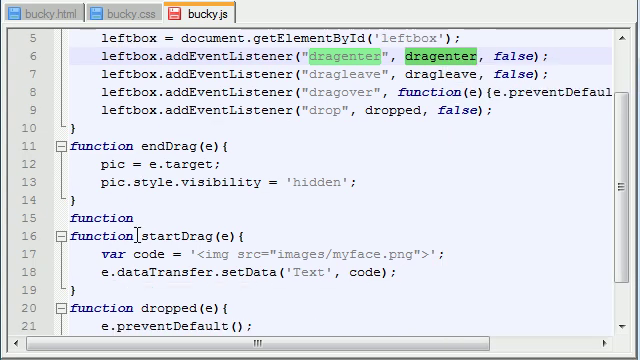
pyautogui.scroll(-3)
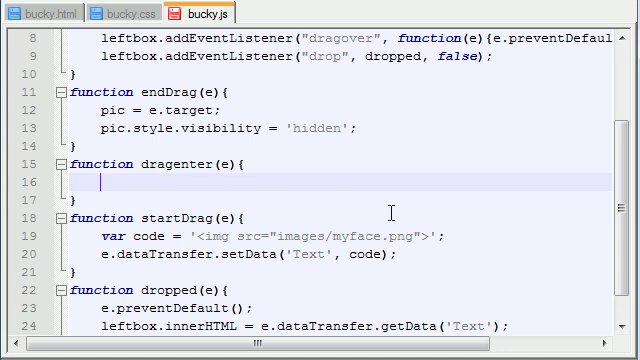
pyautogui.moveTo(367, 211)
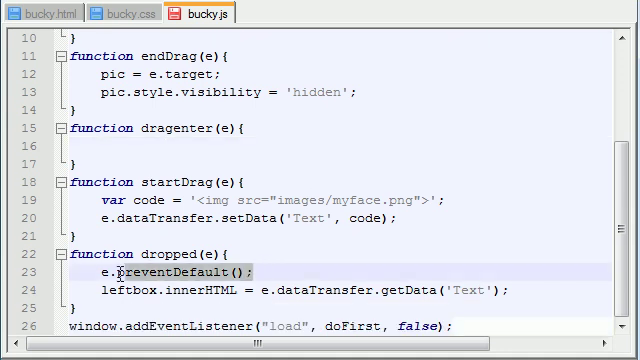
pyautogui.scroll(3)
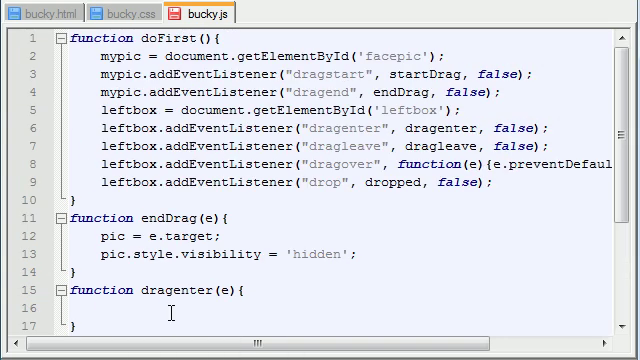
pyautogui.scroll(-3)
pyautogui.write('e.preventDefault();')
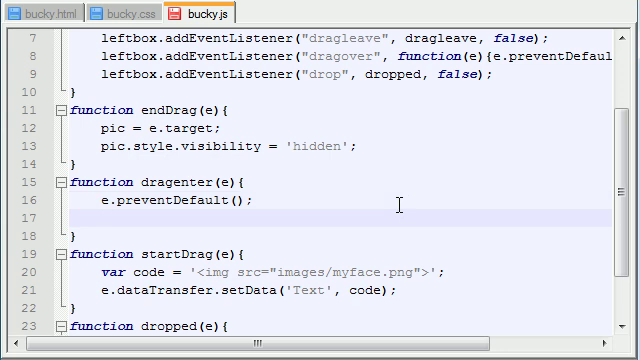
pyautogui.moveTo(396, 203)
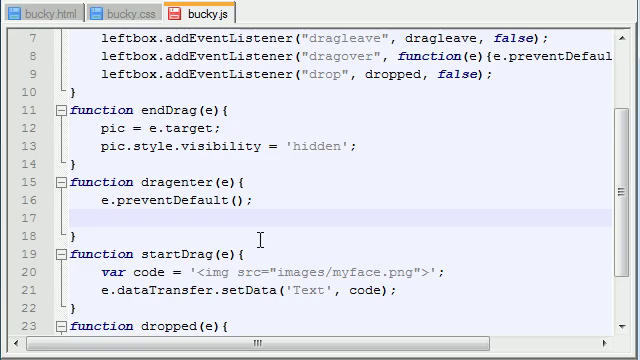
# Step: Make dragenter set leftbox.style.background to "SkyBlue"
pyautogui.write('leftbox.')
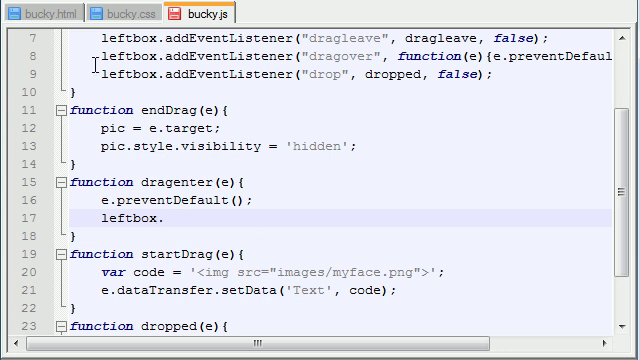
pyautogui.write('style')
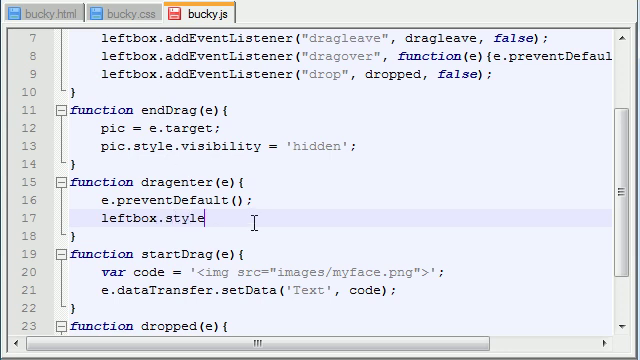
pyautogui.write('.')
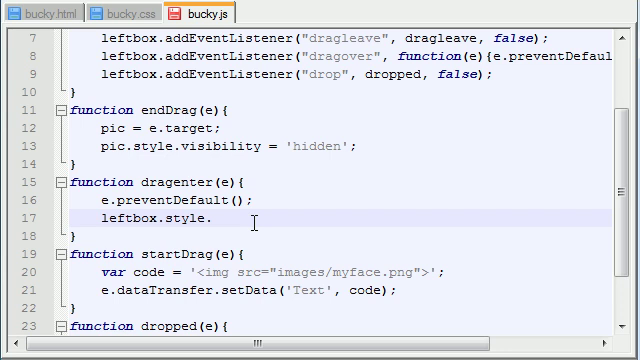
pyautogui.write('background')
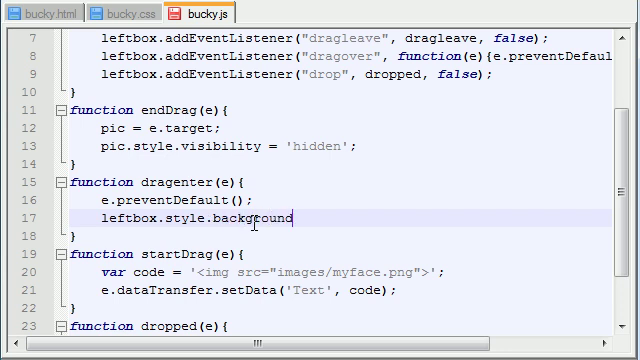
pyautogui.write('="";')
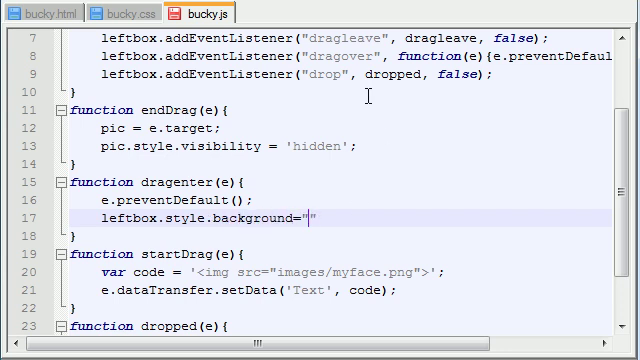
pyautogui.write('SkyBlue')
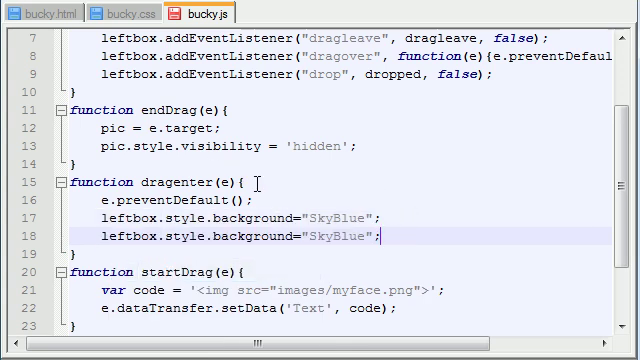
# Step: Turn the duplicated line into a border using the stylesheet's value, changed to red
pyautogui.doubleClick(243, 223)
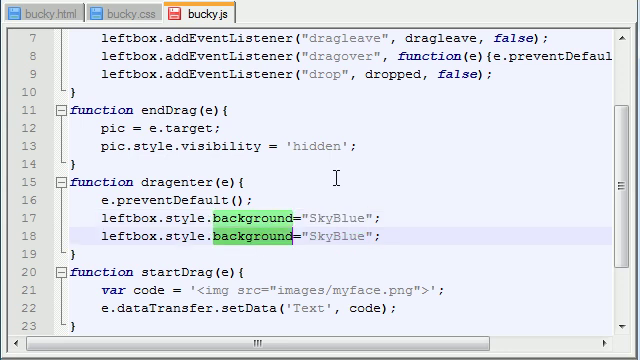
pyautogui.write('borde')
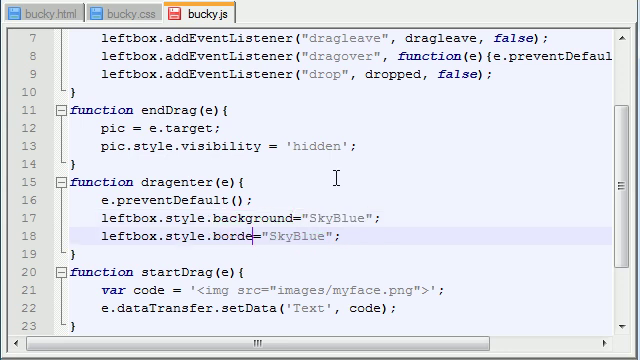
pyautogui.click(128, 12)
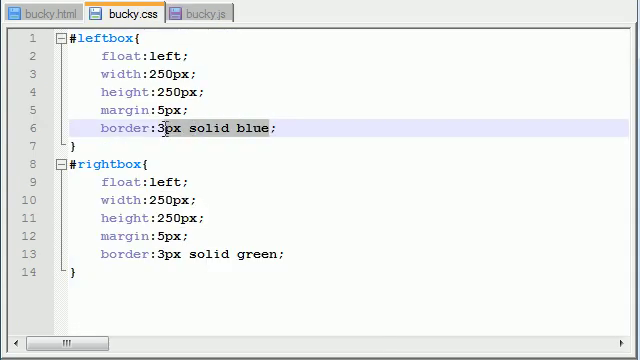
pyautogui.click(196, 13)
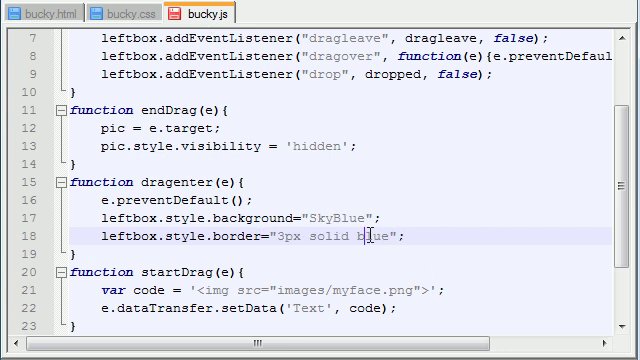
pyautogui.write('red')
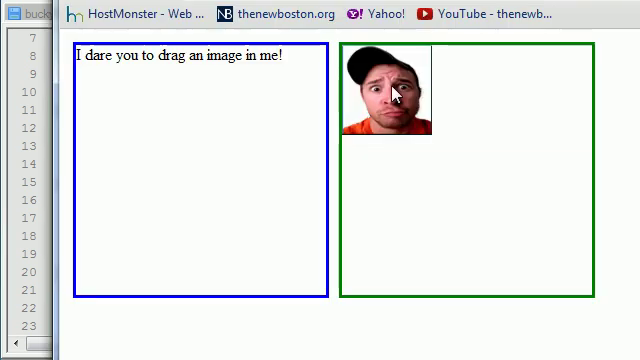
pyautogui.moveTo(385, 90); pyautogui.dragTo(205, 140)
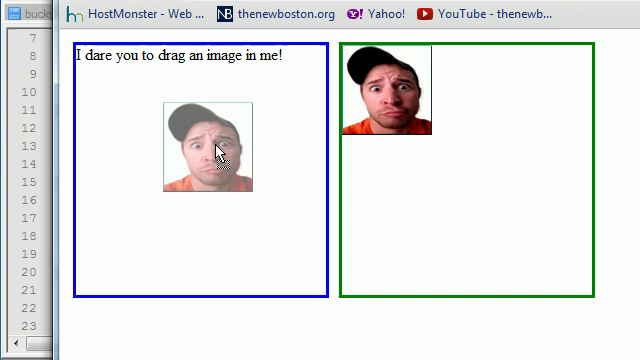
pyautogui.moveTo(205, 145); pyautogui.dragTo(380, 105)
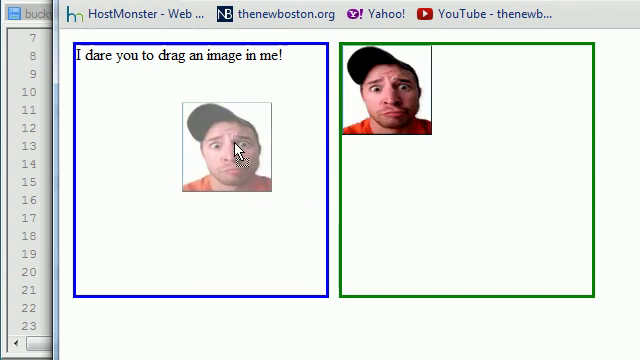
pyautogui.moveTo(225, 140); pyautogui.dragTo(395, 95)
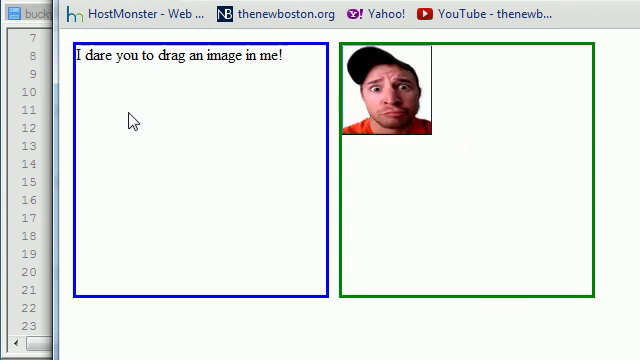
pyautogui.moveTo(215, 210)
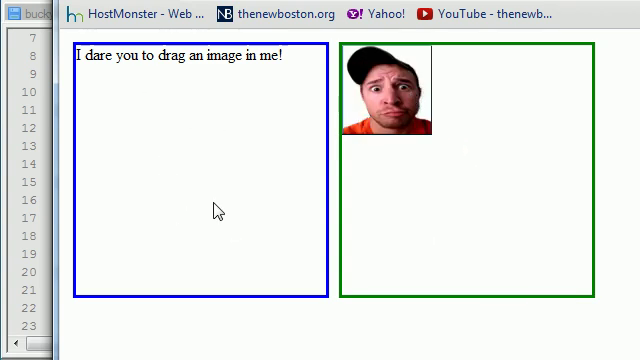
pyautogui.moveTo(227, 221)
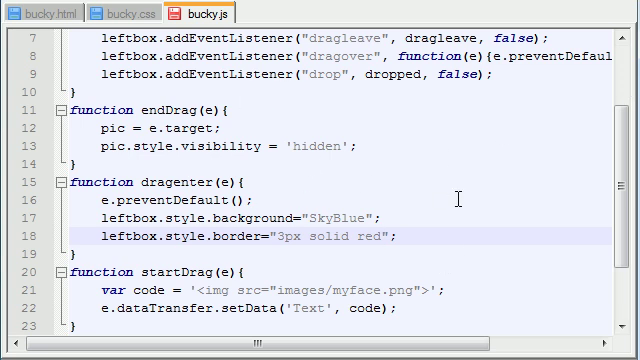
# Step: Paste a copy of dragenter below it and rename it dragleave(e)
pyautogui.scroll(3)
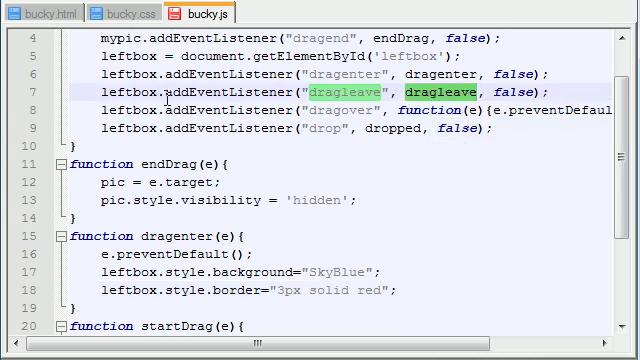
pyautogui.scroll(-3)
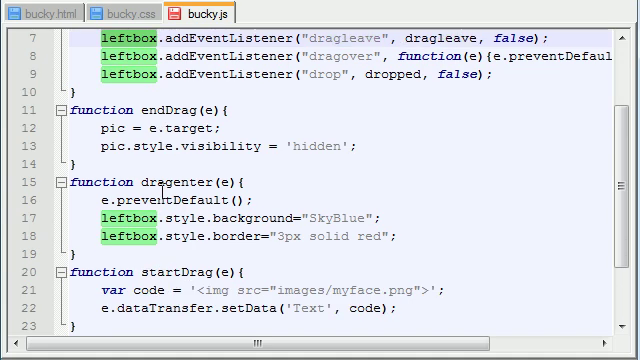
pyautogui.scroll(-3)
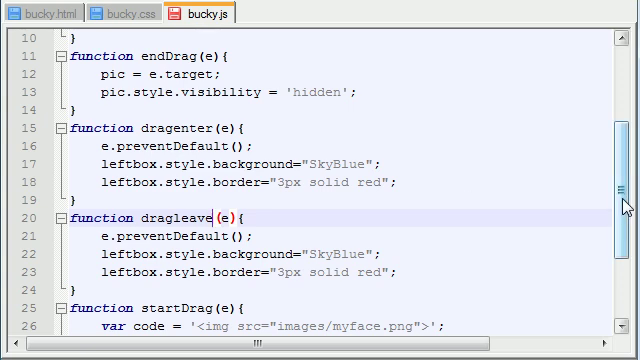
pyautogui.scroll(3)
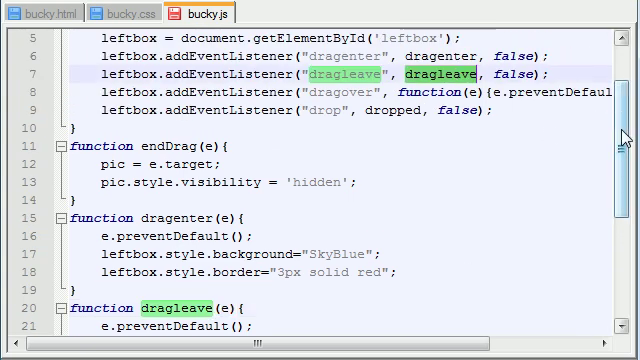
pyautogui.scroll(-3)
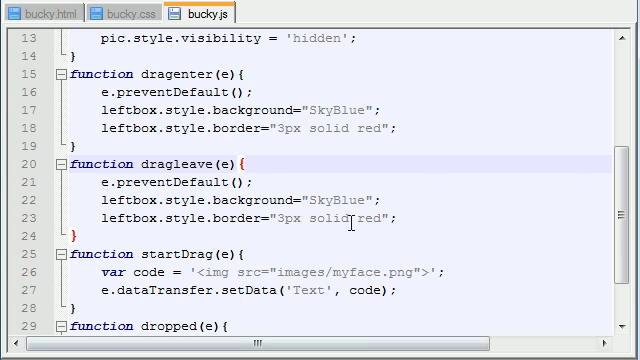
pyautogui.moveTo(422, 103)
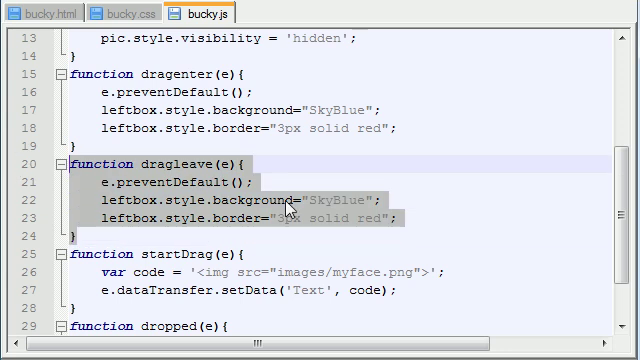
pyautogui.moveTo(393, 167)
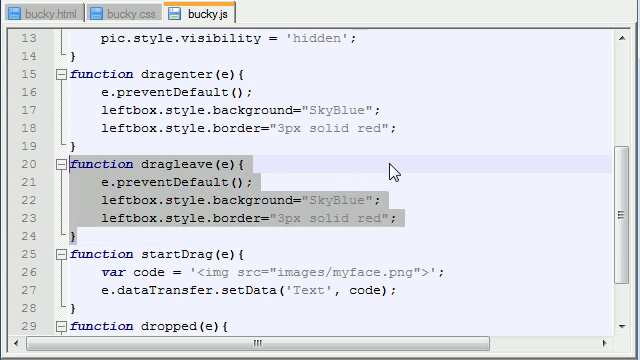
pyautogui.moveTo(390, 168)
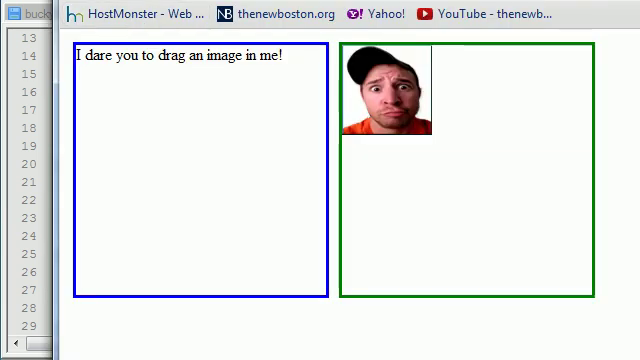
pyautogui.moveTo(415, 105)
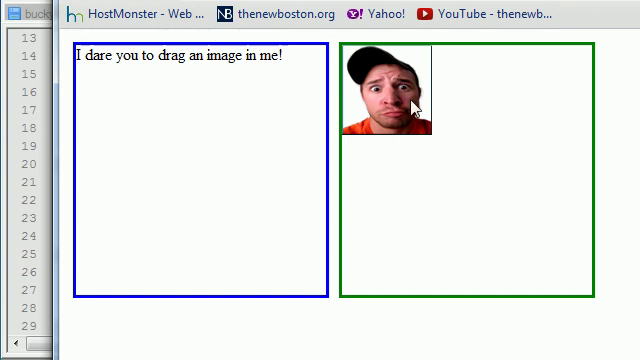
# Step: Drag the face picture into the left box, turning it SkyBlue with a red border
pyautogui.moveTo(385, 100); pyautogui.dragTo(375, 155)
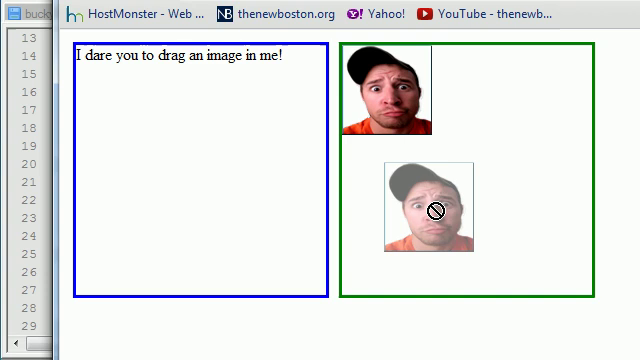
pyautogui.moveTo(427, 208); pyautogui.dragTo(413, 143)
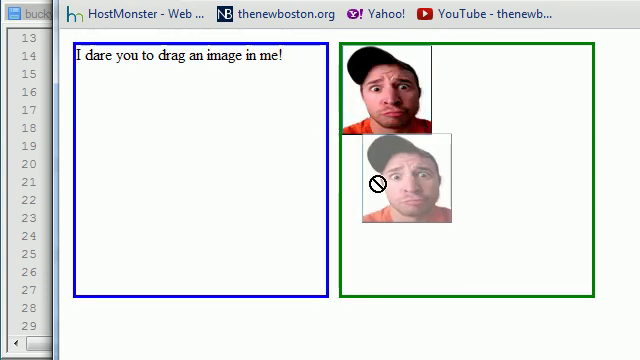
pyautogui.moveTo(415, 180); pyautogui.dragTo(355, 160)
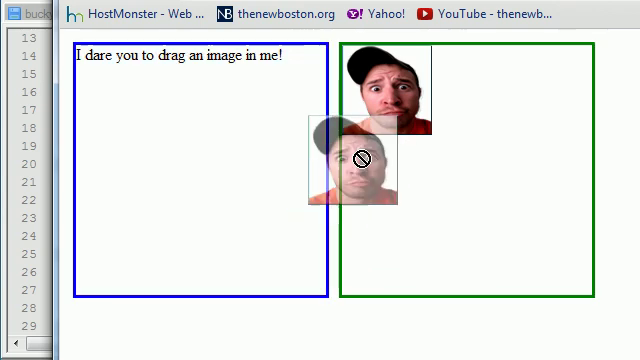
pyautogui.moveTo(350, 160); pyautogui.dragTo(250, 170)
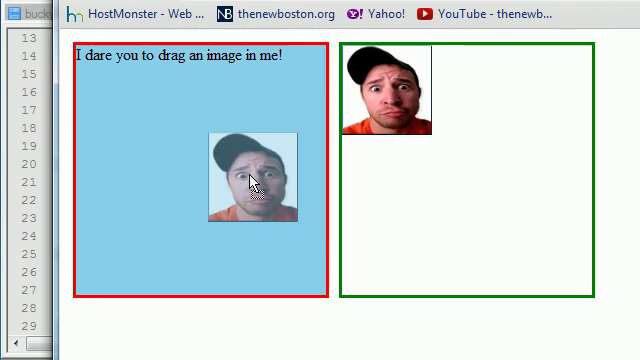
pyautogui.moveTo(248, 175); pyautogui.dragTo(120, 90)
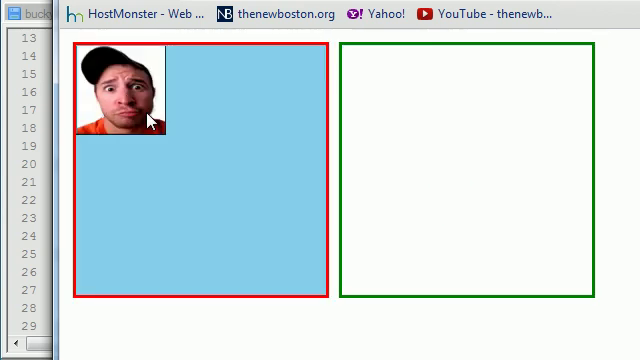
pyautogui.moveTo(388, 119)
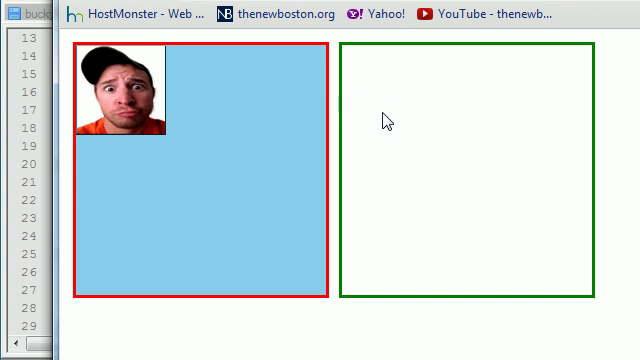
pyautogui.moveTo(423, 110)
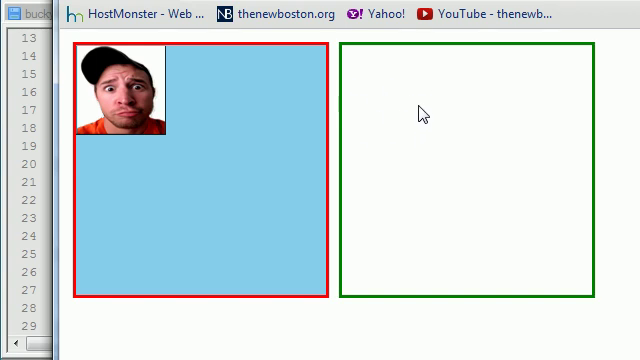
pyautogui.moveTo(410, 95)
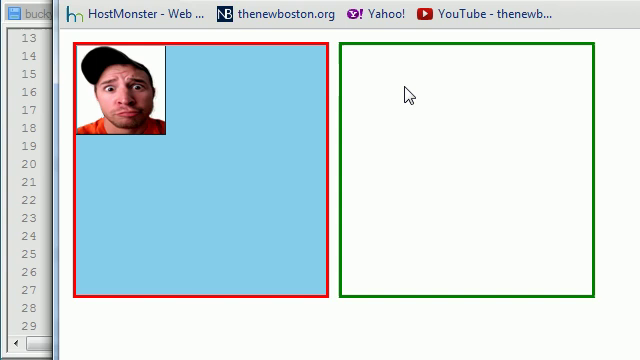
pyautogui.moveTo(438, 108)
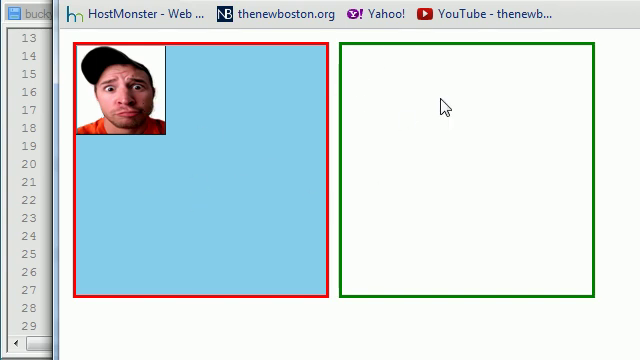
pyautogui.moveTo(405, 87)
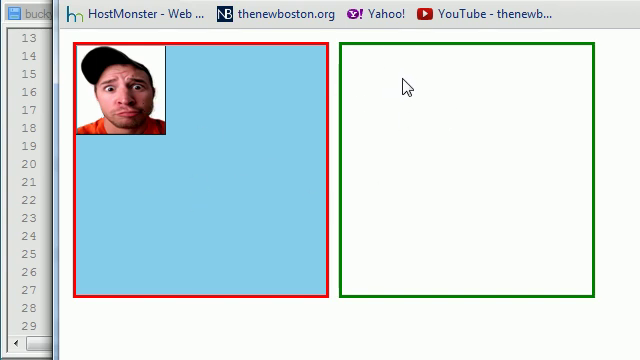
pyautogui.moveTo(165, 135)
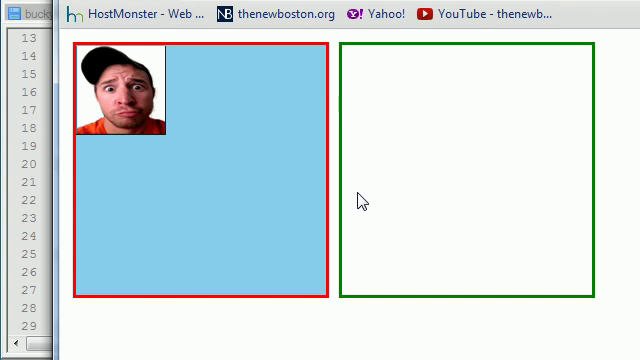
pyautogui.moveTo(388, 253)
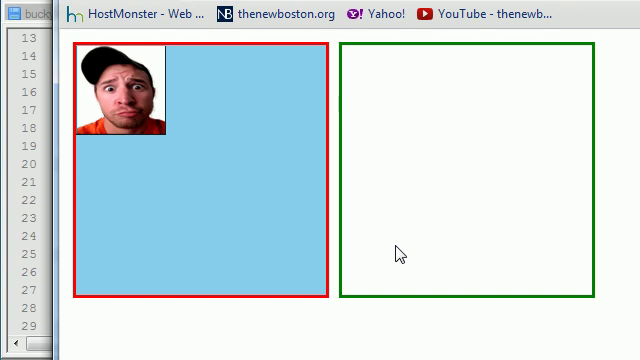
pyautogui.moveTo(394, 252)
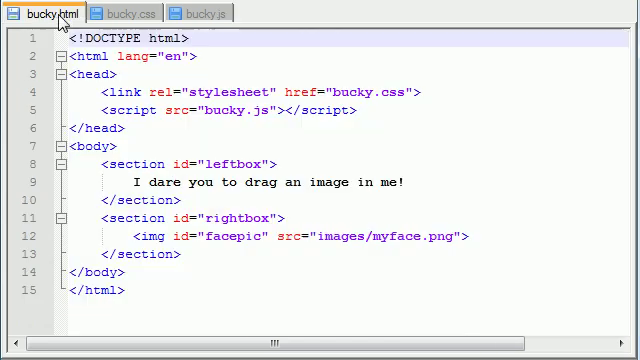
# Step: Check bucky.css, then view bucky.js from its first line
pyautogui.click(140, 13)
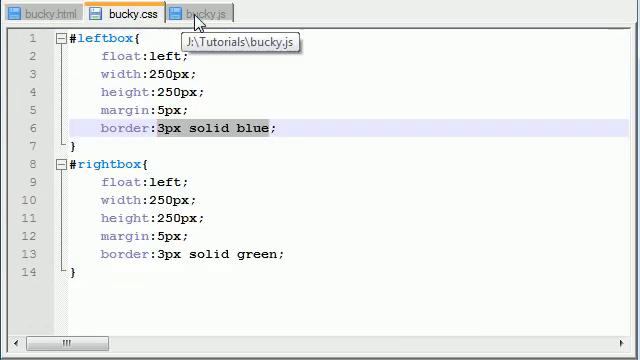
pyautogui.click(195, 13)
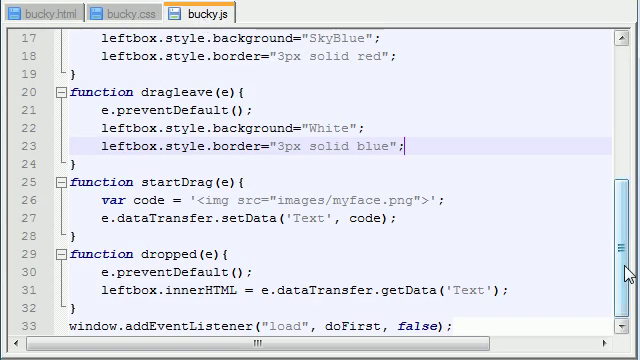
pyautogui.scroll(3)
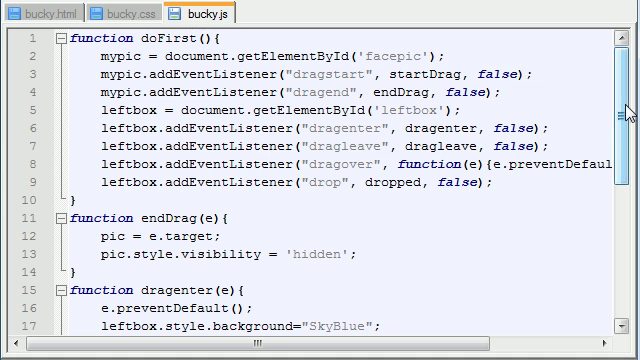